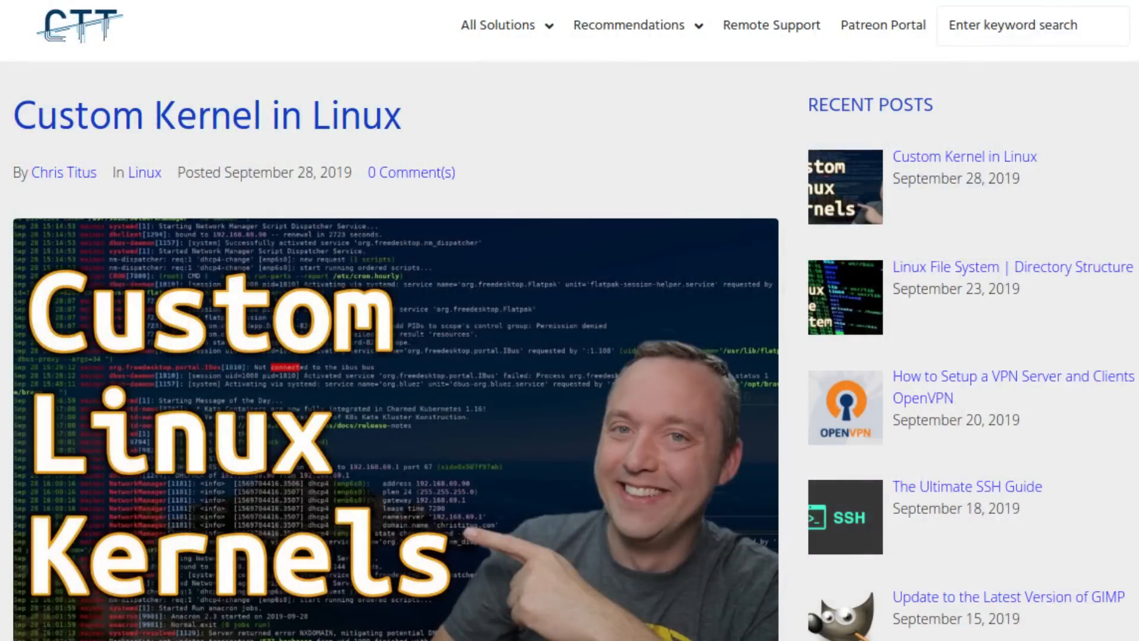
Step: Scroll down the christitus.com Custom Kernel in Linux article to its introductory paragraphs
scroll(down, 3)
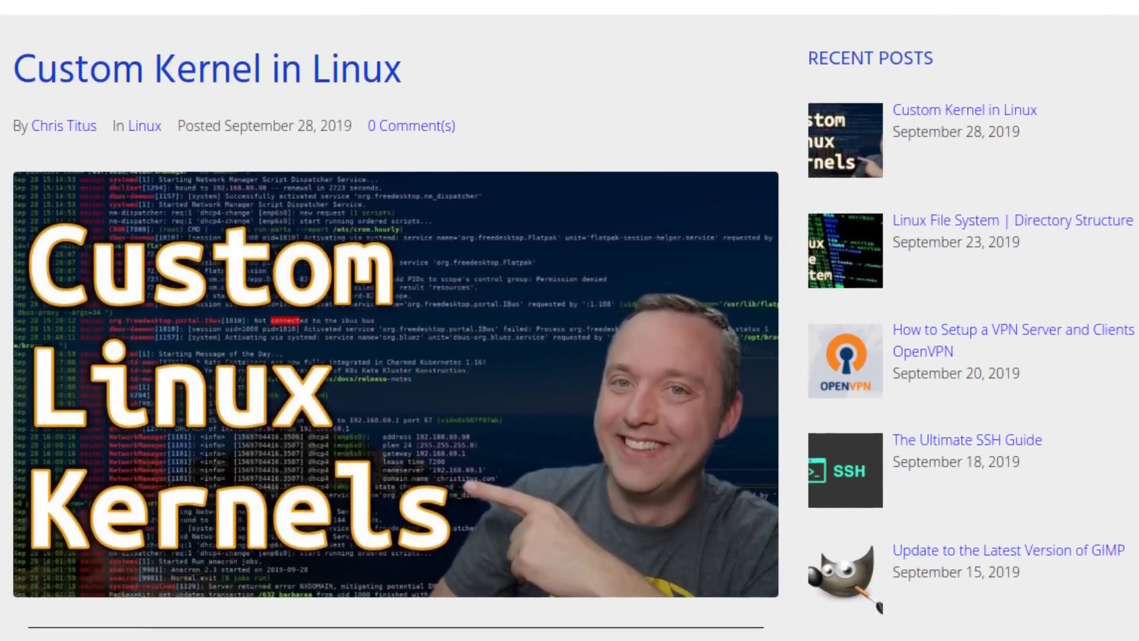
scroll(down, 3)
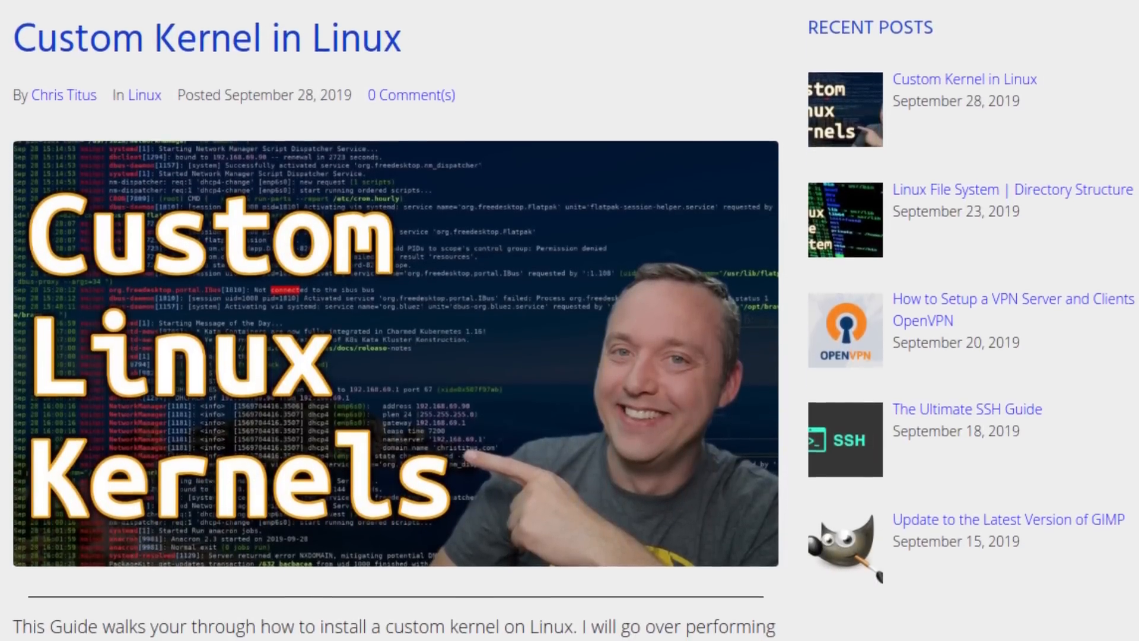
scroll(down, 3)
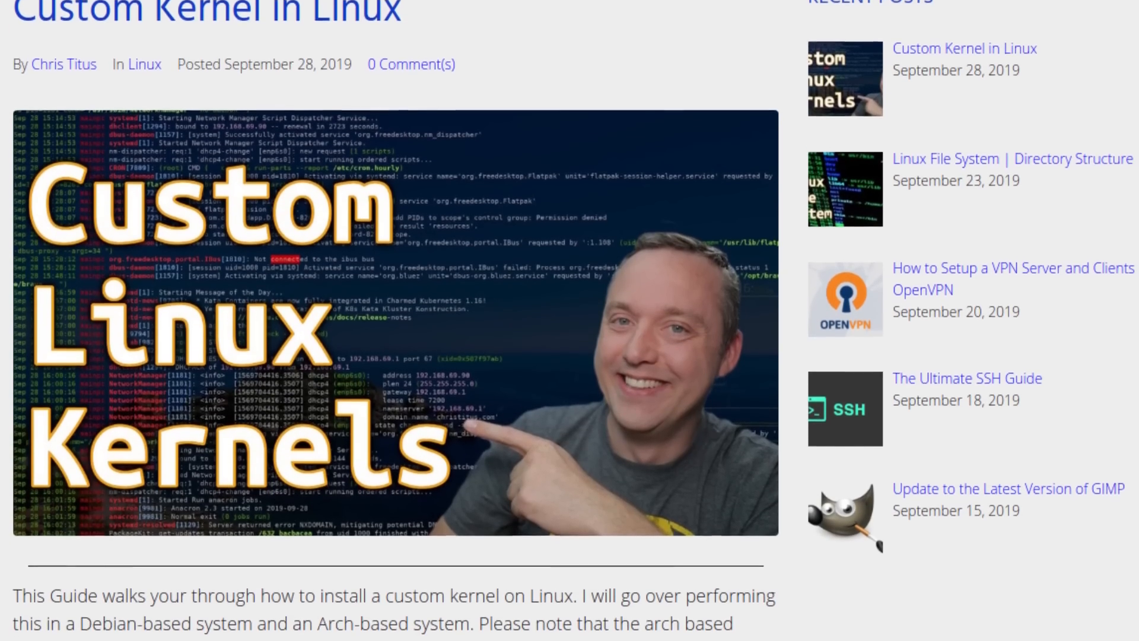
scroll(down, 3)
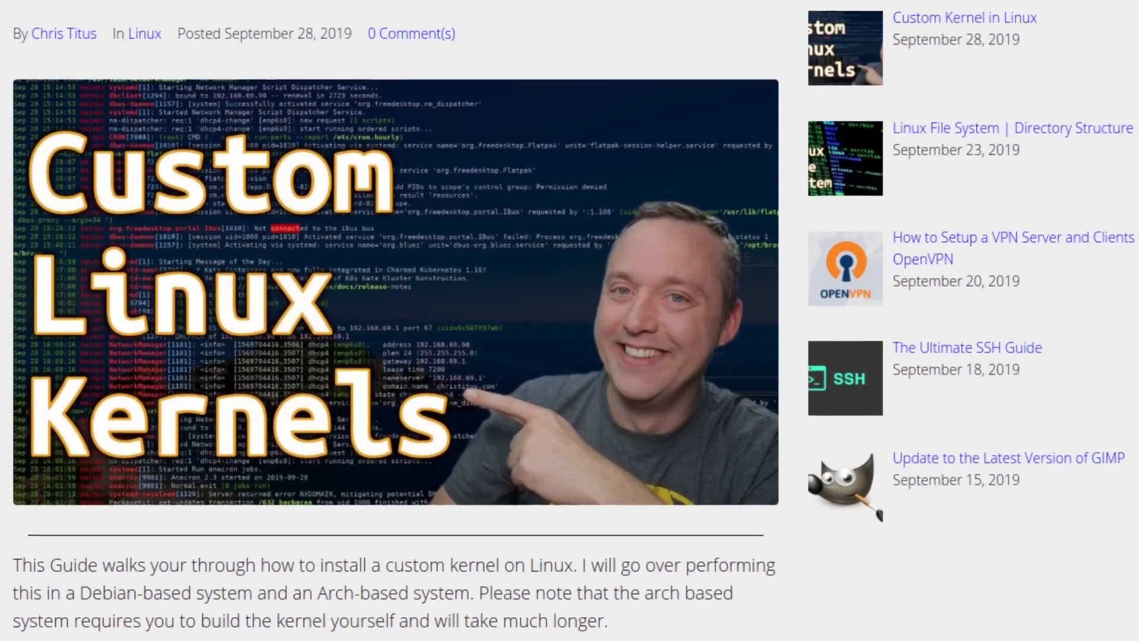
scroll(down, 3)
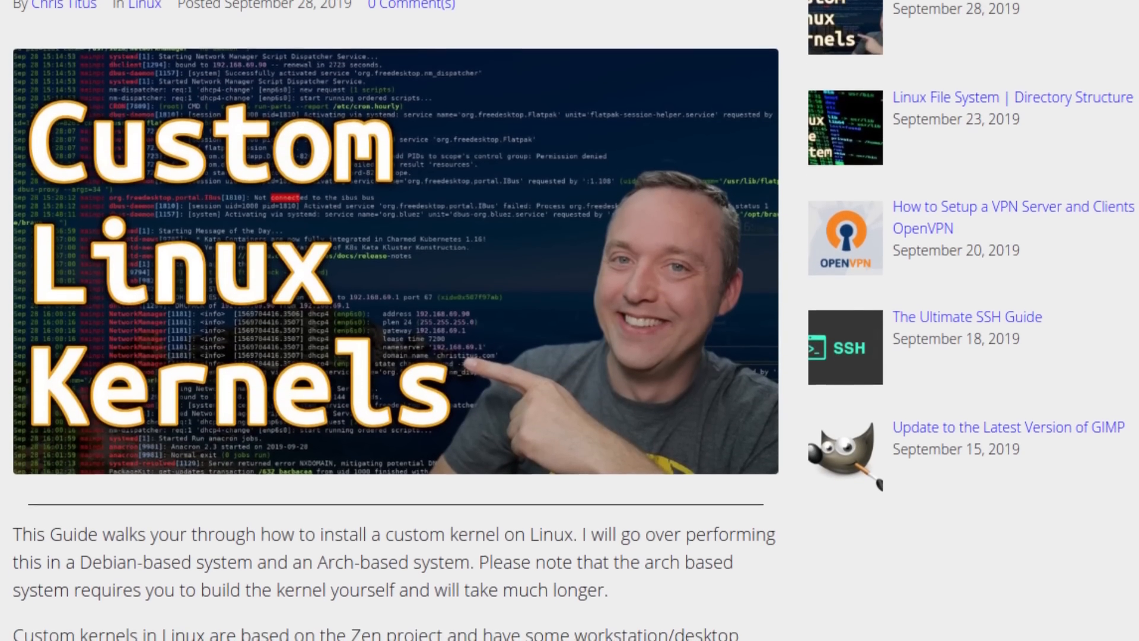
scroll(down, 3)
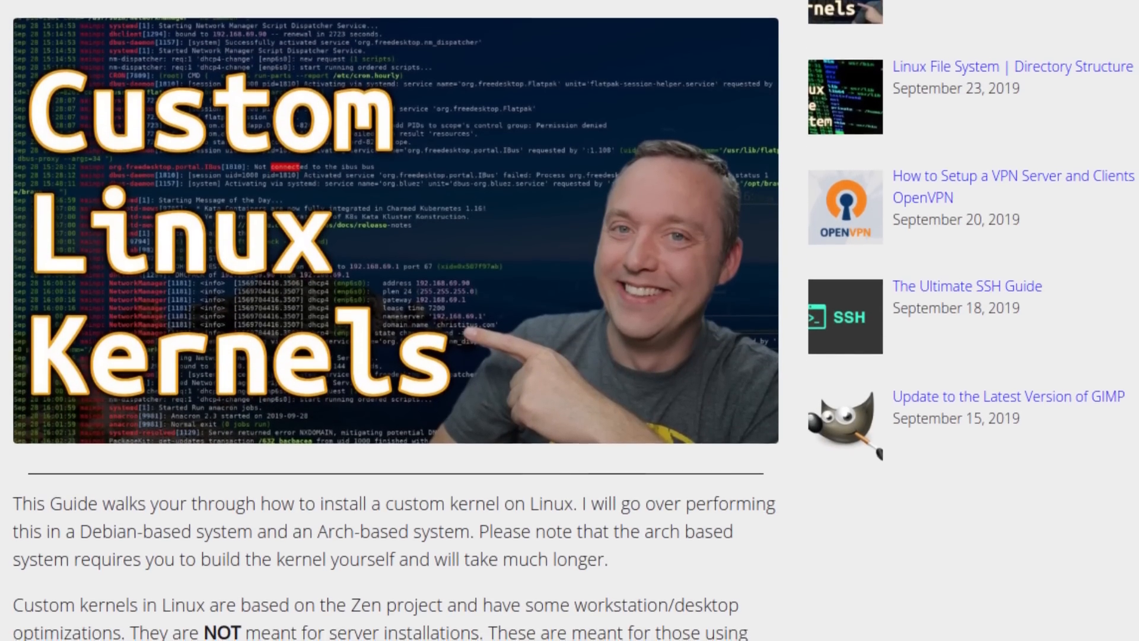
scroll(down, 3)
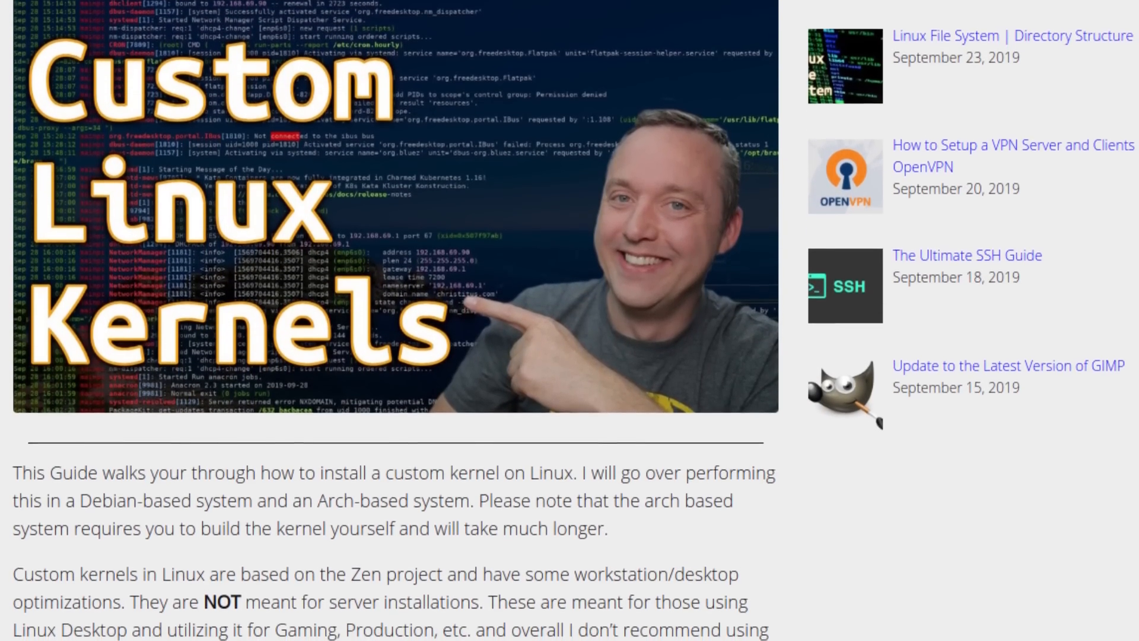
scroll(down, 3)
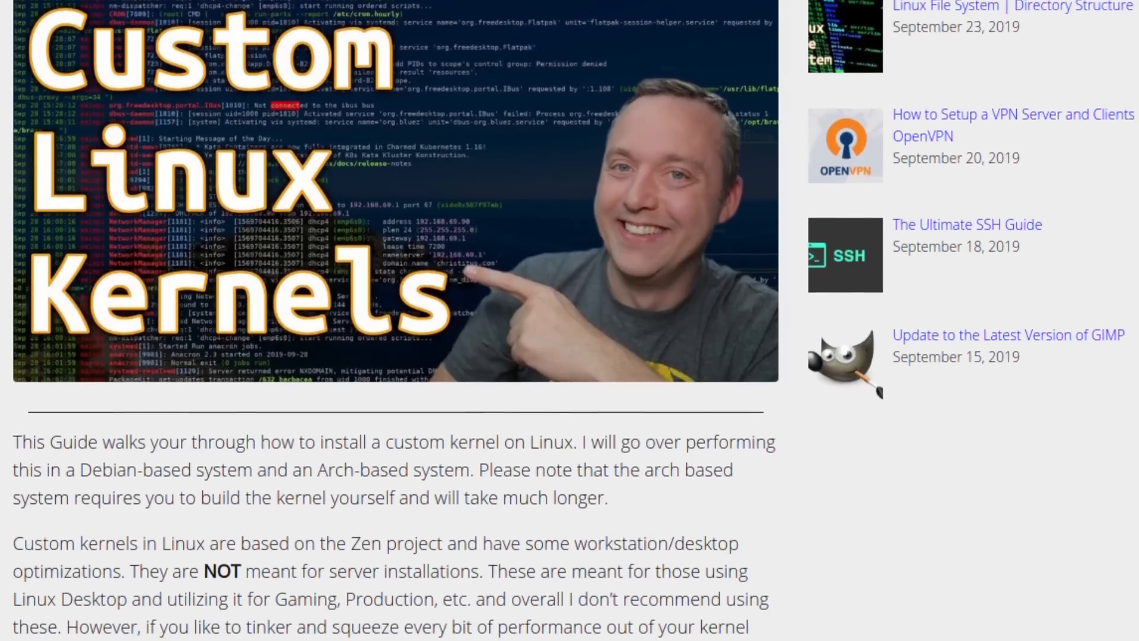
scroll(down, 3)
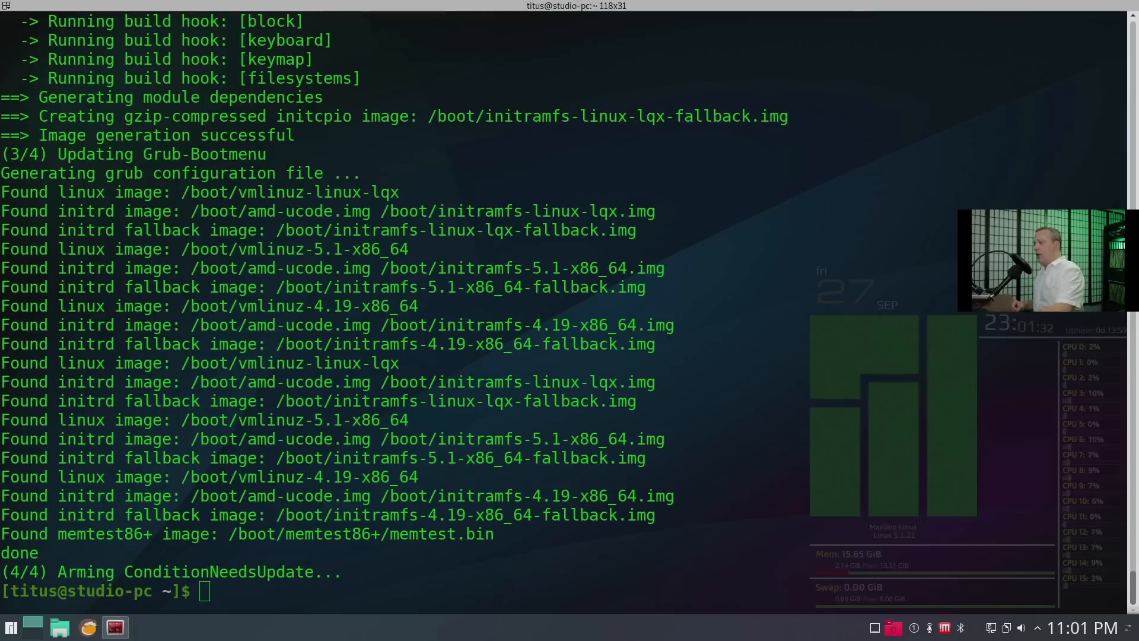
Step: Run 'yay -S linux-lqx' to build and install the Liquorix kernel, then begin a sudo command
text(yay -S linux-lqx)
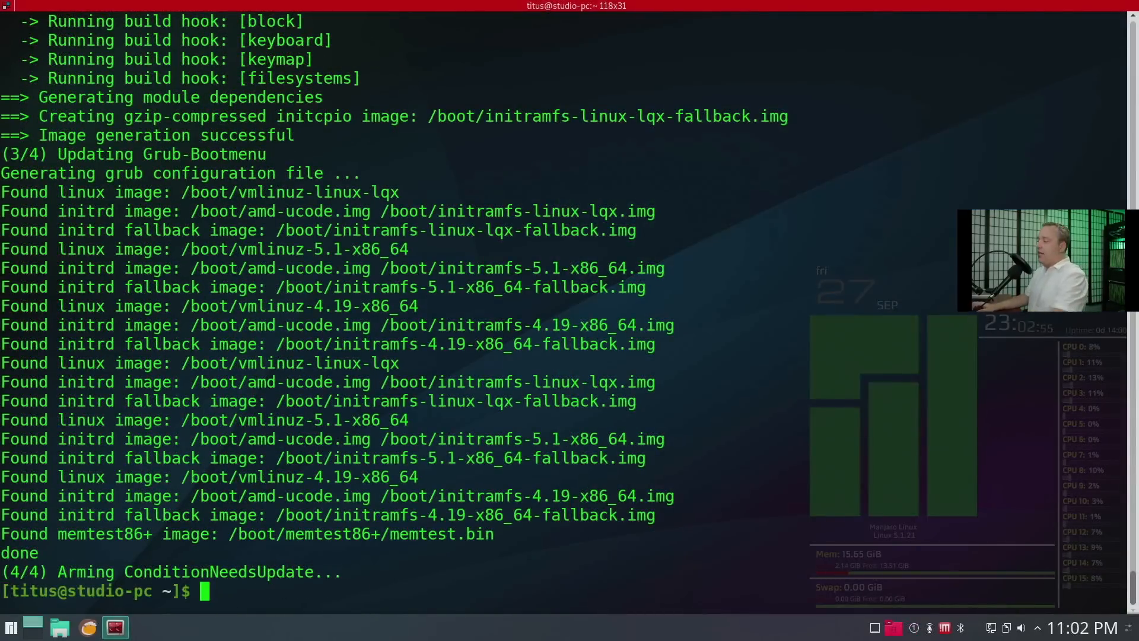
text(sud)
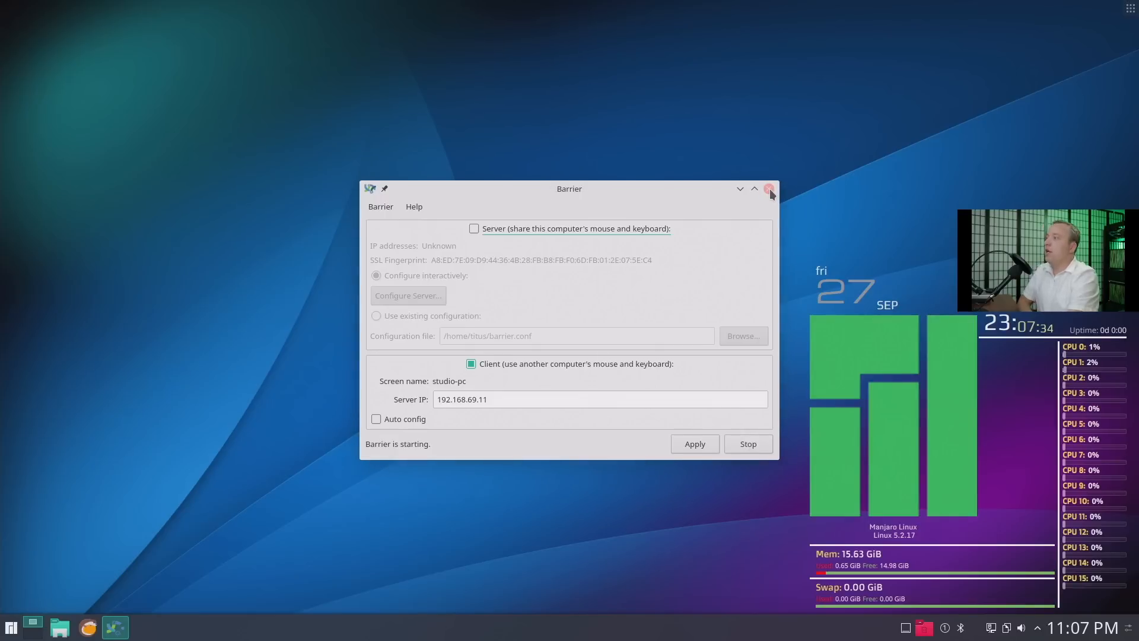
Step: Dismiss the Barrier client window and run uname to check the running kernel version
click(771, 189)
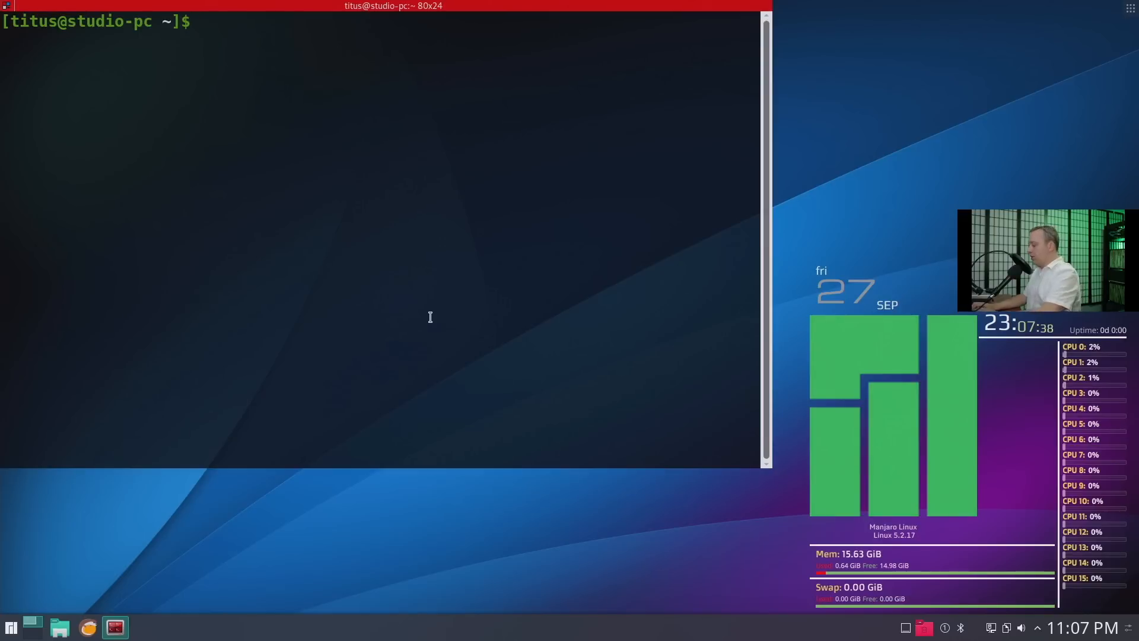
text(uname)
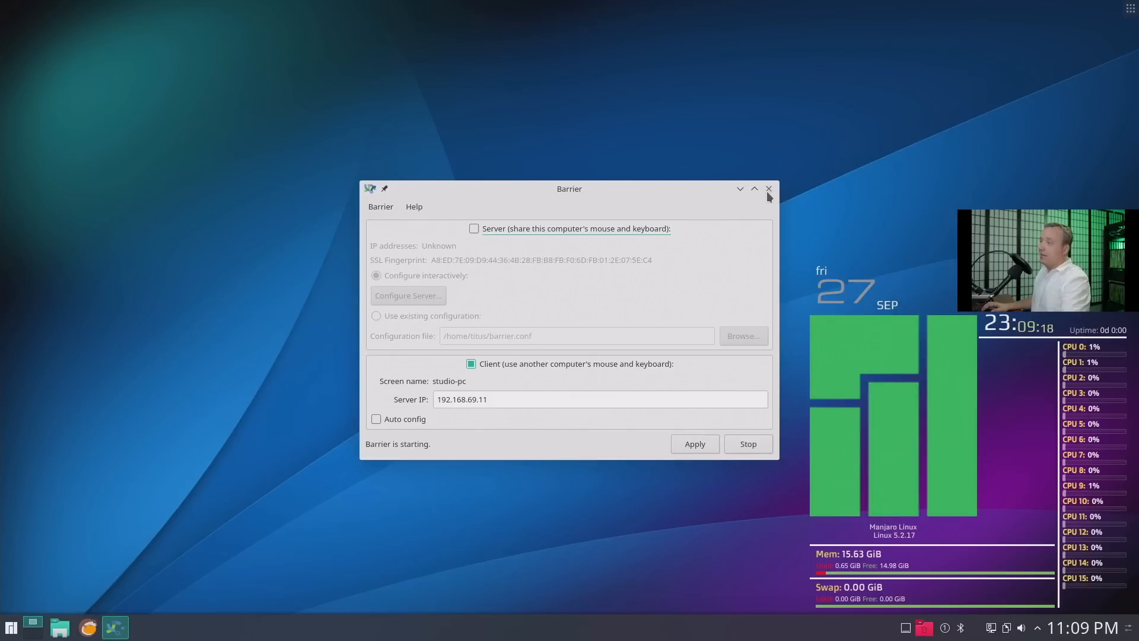
Step: Confirm the KDE 'Run as root' dialog so Grub Customizer starts with root privileges
click(768, 188)
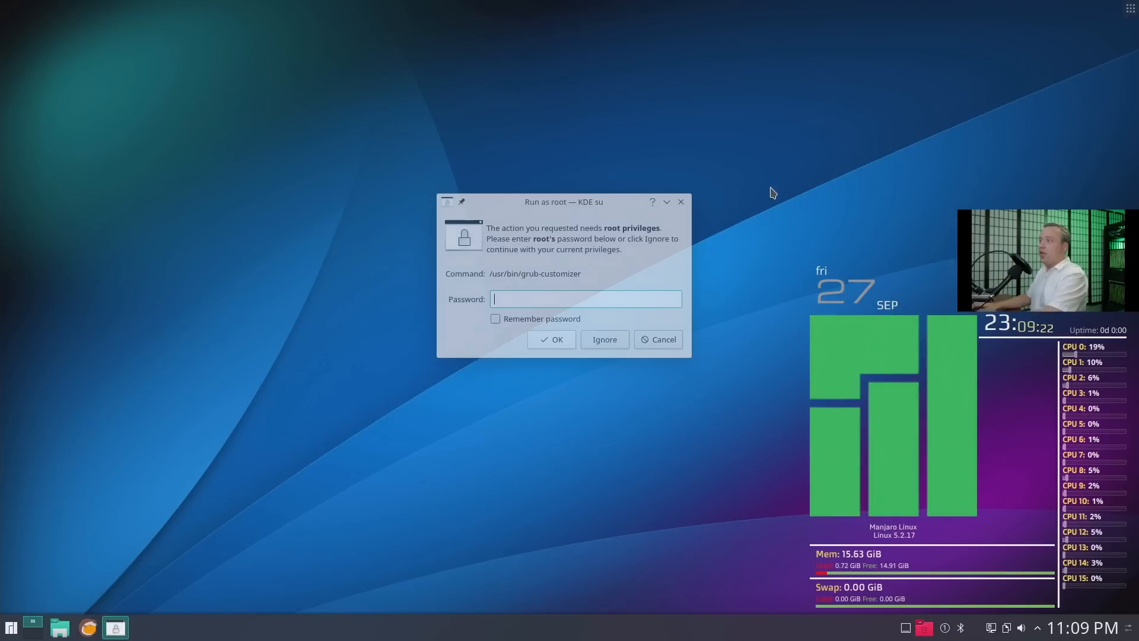
click(657, 339)
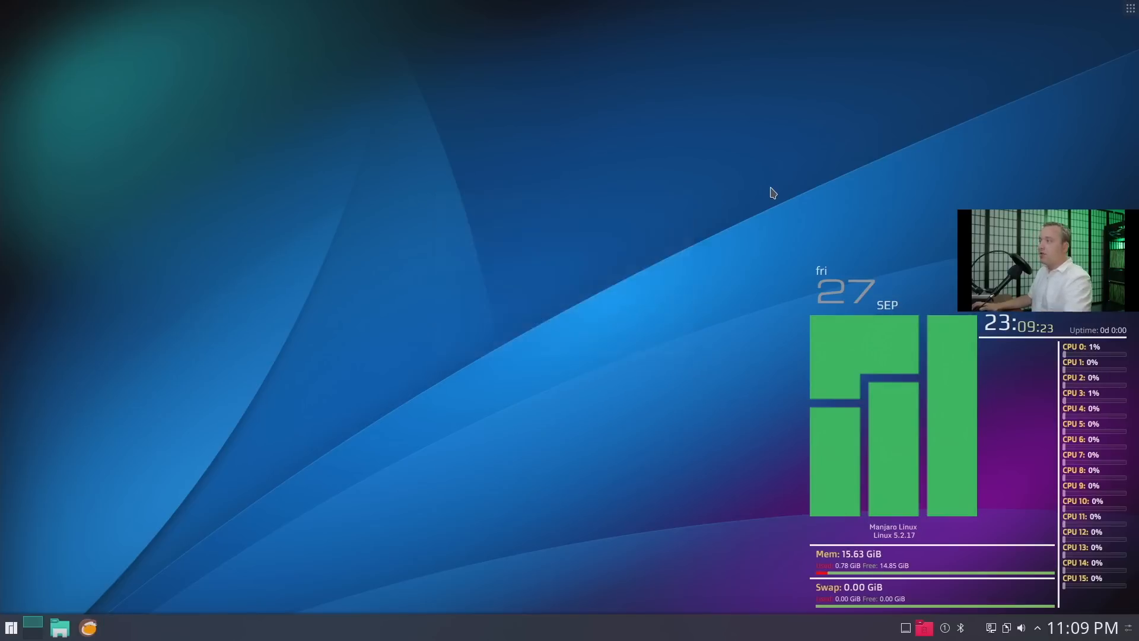
Step: In General settings choose kernel 5.1.21-1-MANJARO x64 as the predefined default entry, then return to List configuration
click(114, 626)
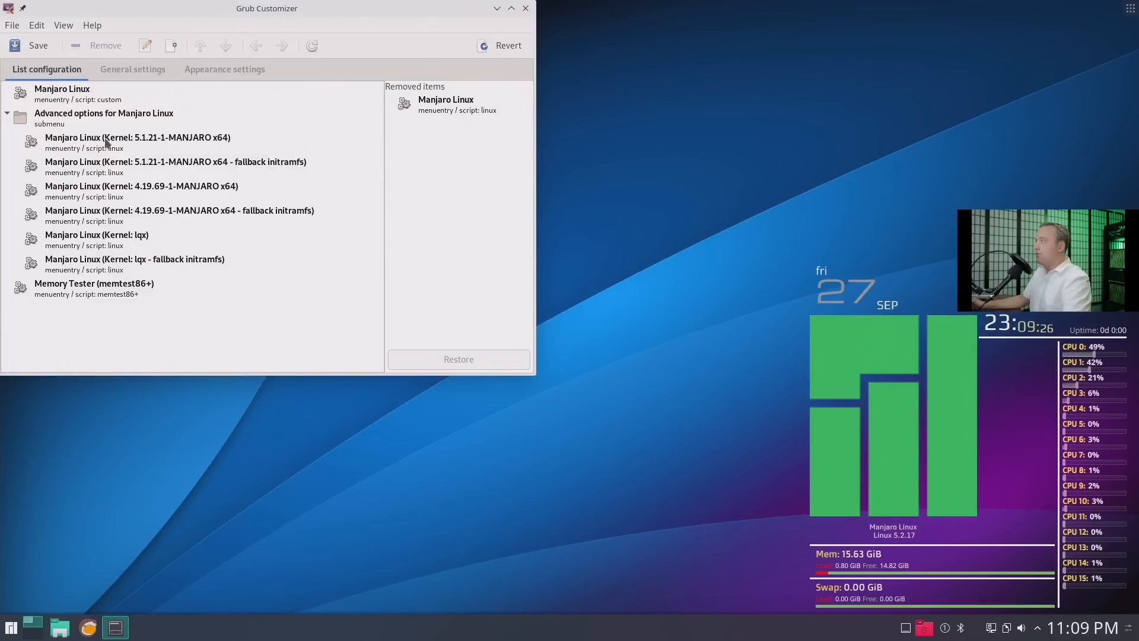
click(132, 69)
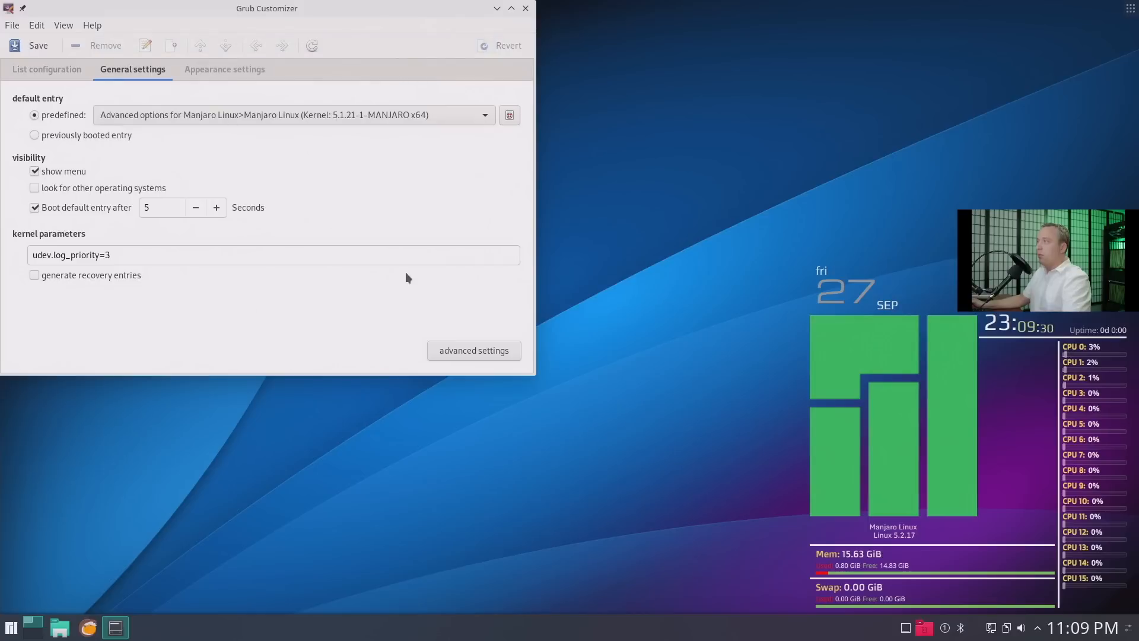
mouse_move(147, 120)
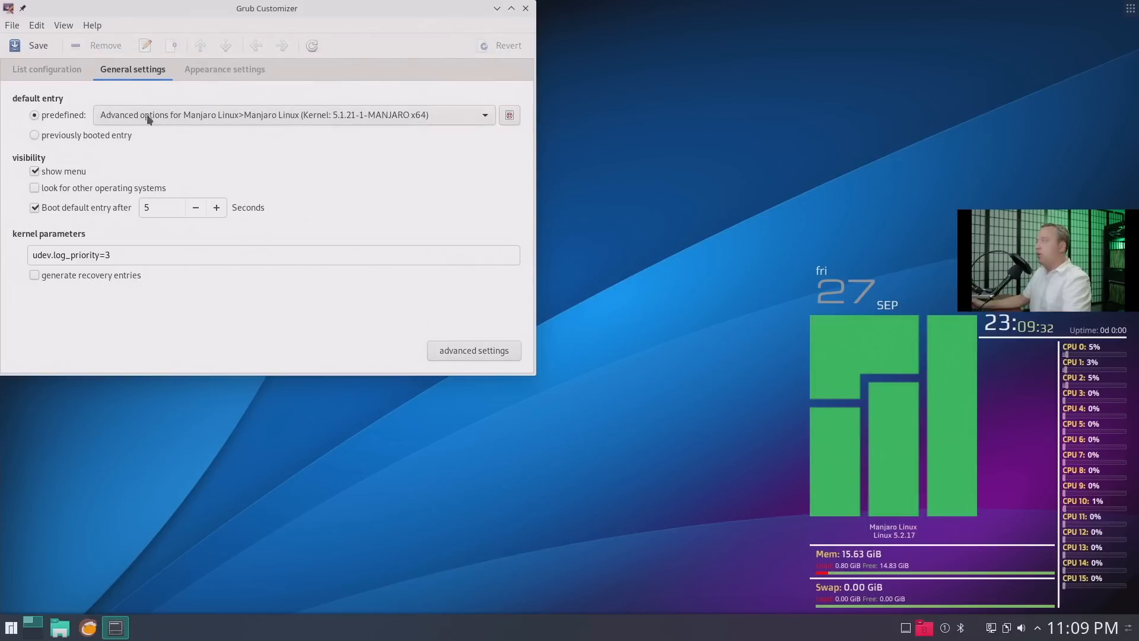
click(38, 45)
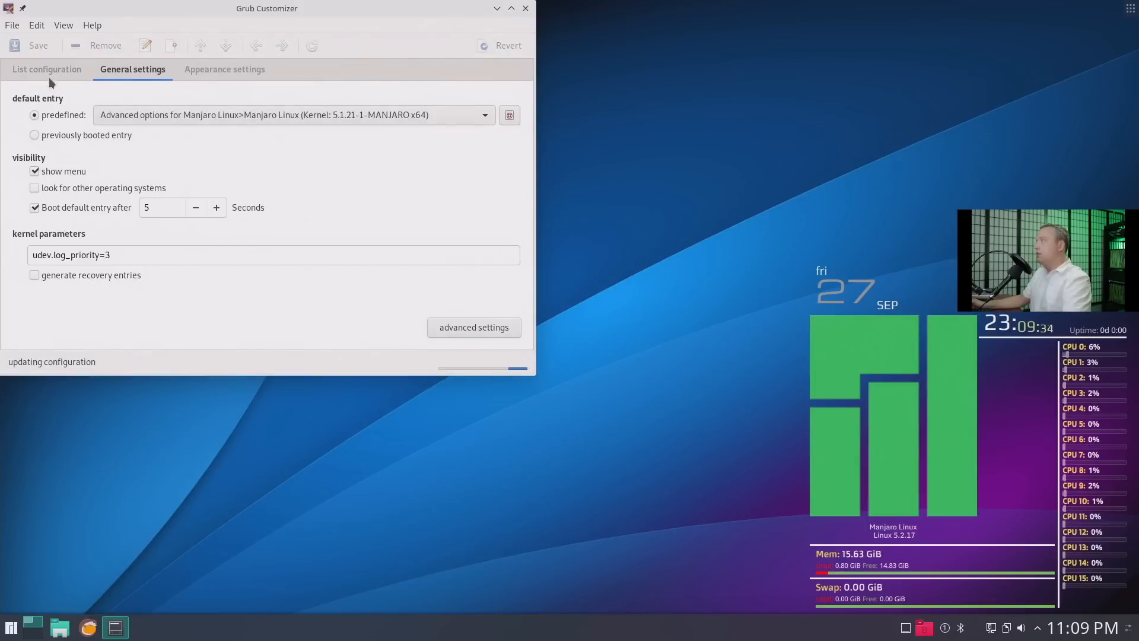
click(46, 69)
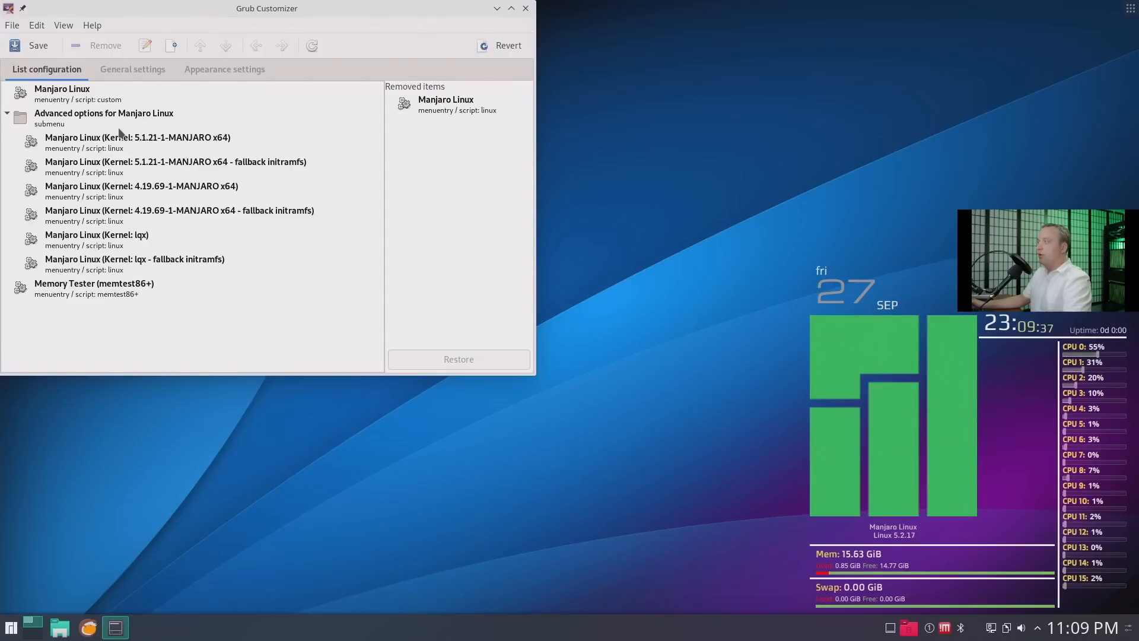
double_click(136, 137)
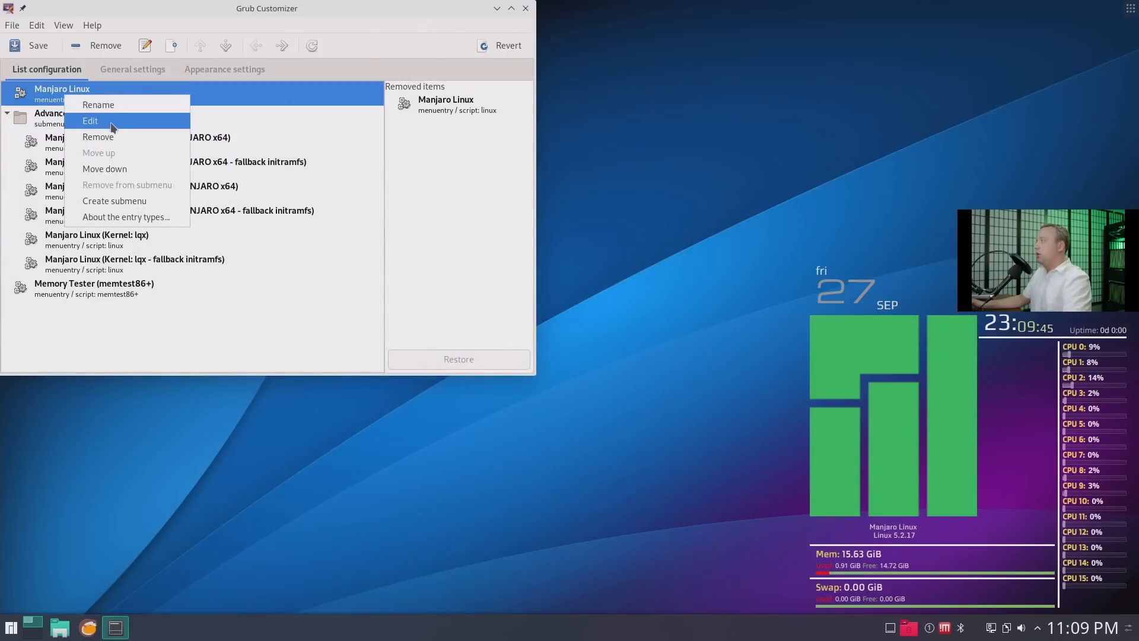
click(90, 120)
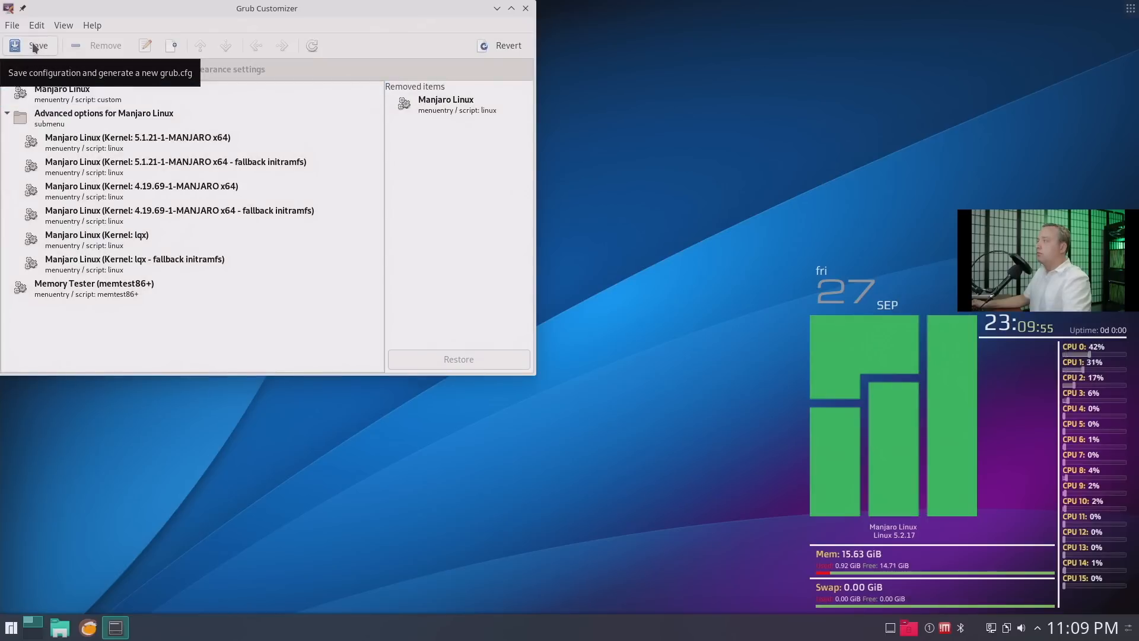
mouse_move(135, 90)
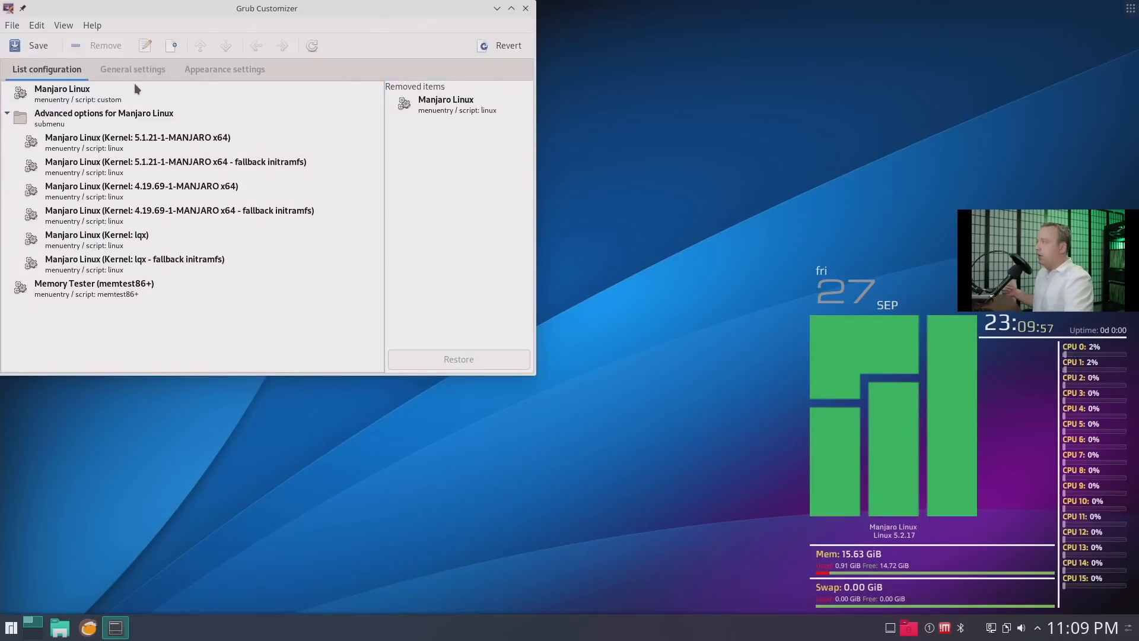
Step: Verify kernel 5.1.21 is still the default, close Grub Customizer and confirm Reboot in the logout dialog
click(133, 69)
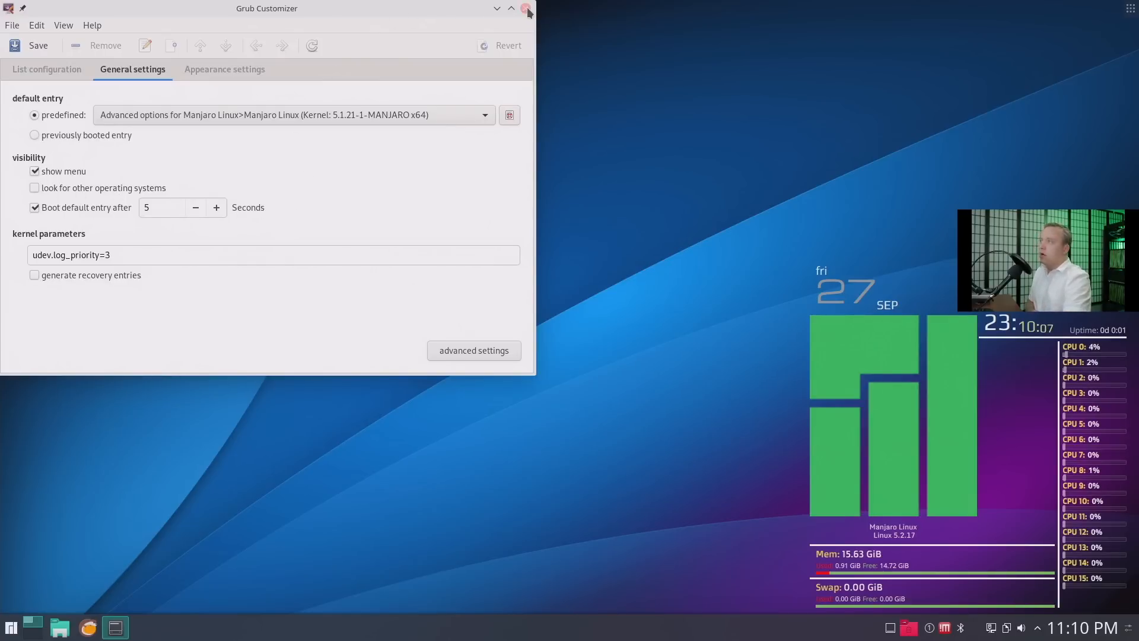
click(527, 11)
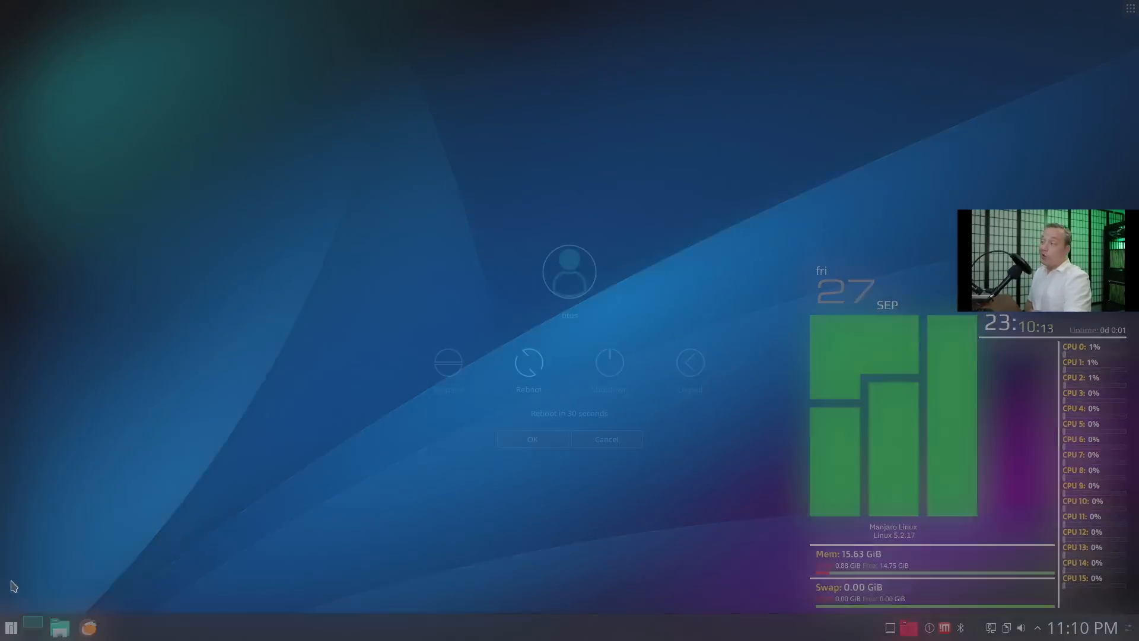
click(531, 439)
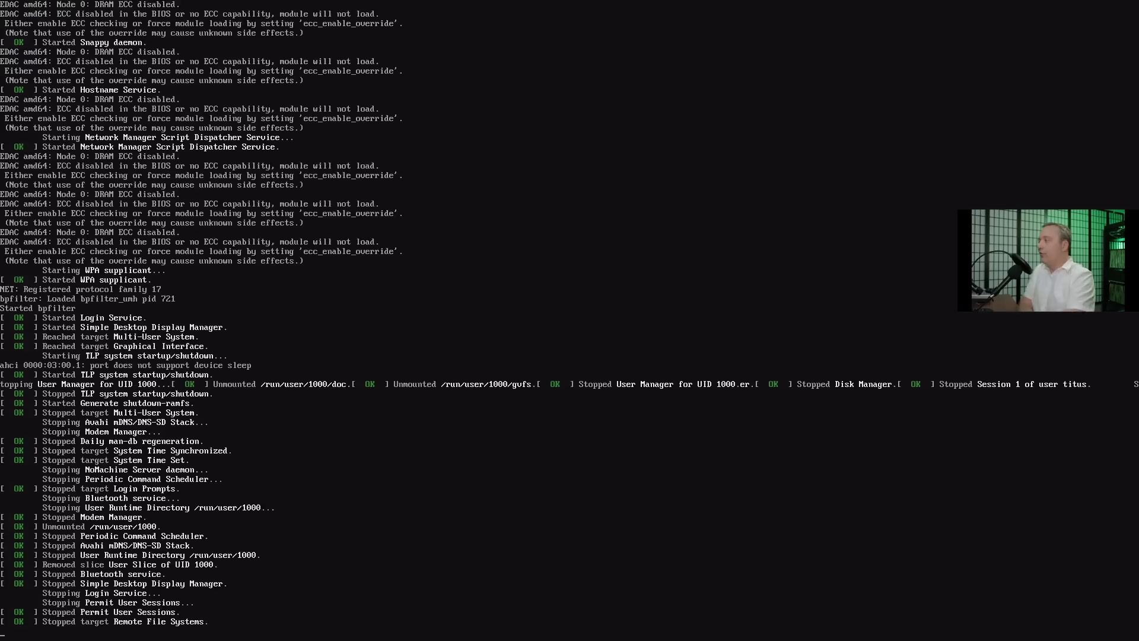